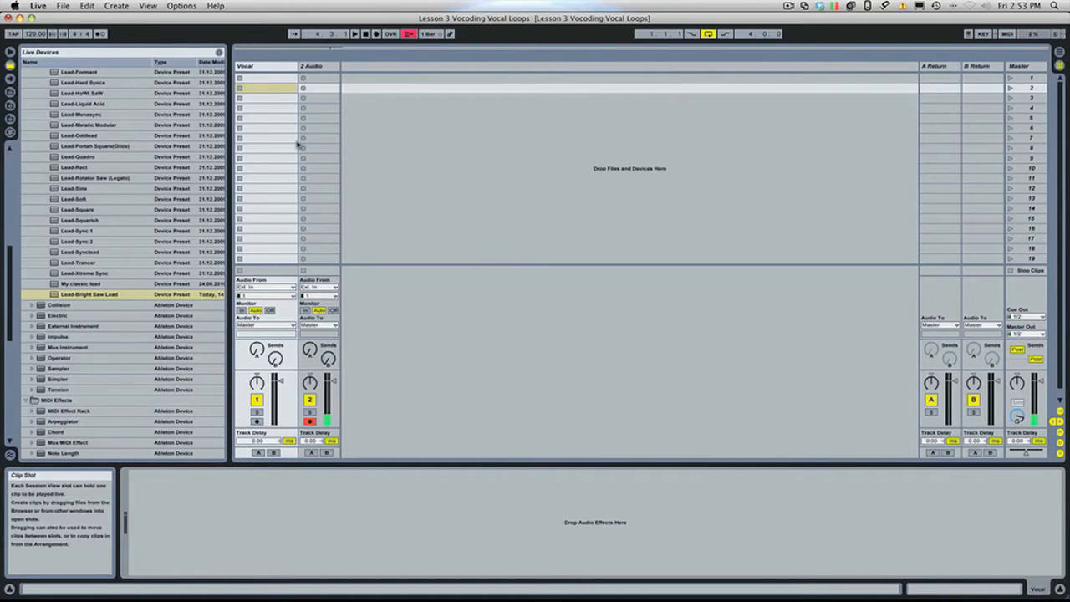
Step: Bring Finder forward and drop the vocal loop file into the Vocal track's first clip slot
key(cmd+tab)
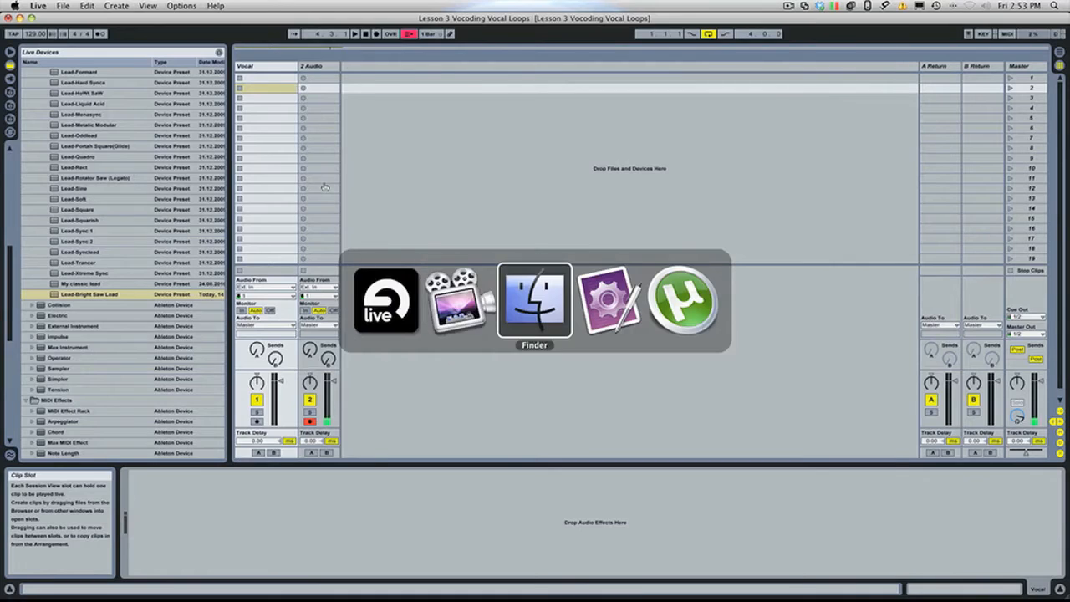
click(534, 301)
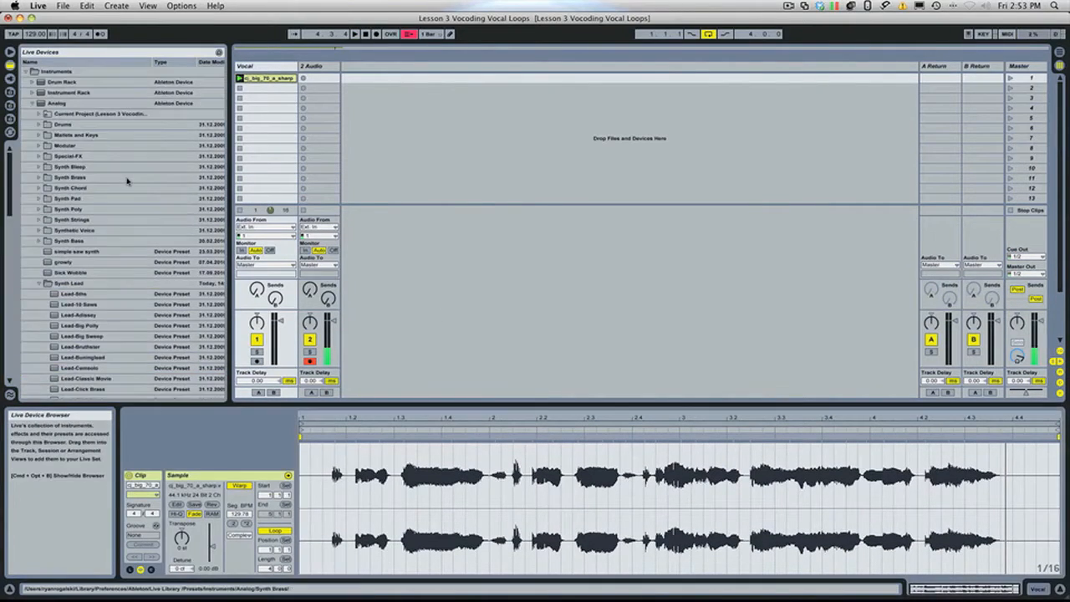
Step: Load the built-in Vocoder audio effect onto the Vocal track
click(56, 104)
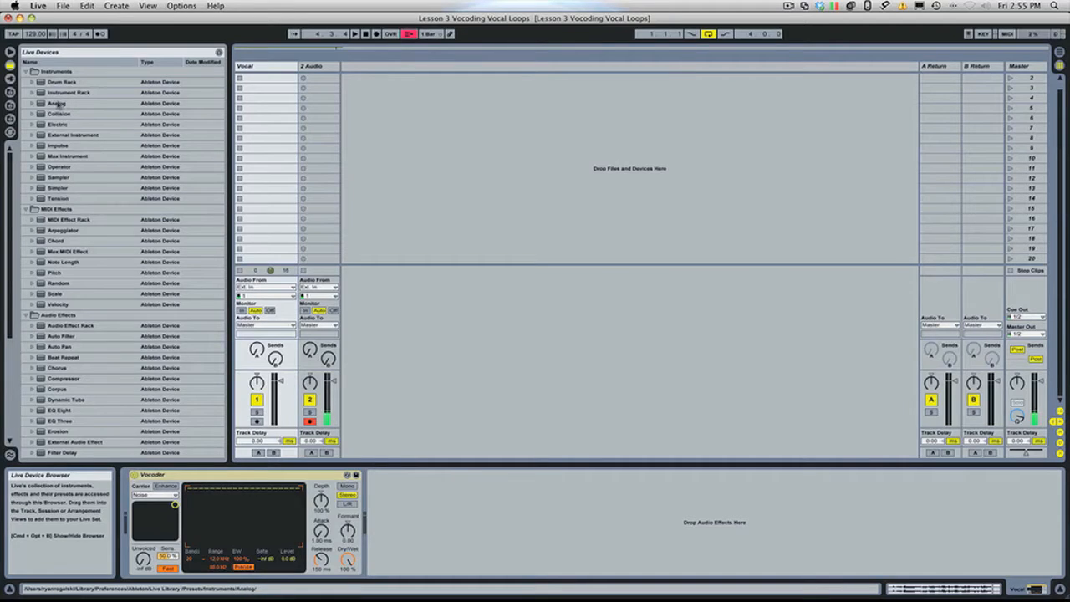
Step: Create a MIDI track with Analog and load its Lead-Bright Saw Lead preset
click(57, 104)
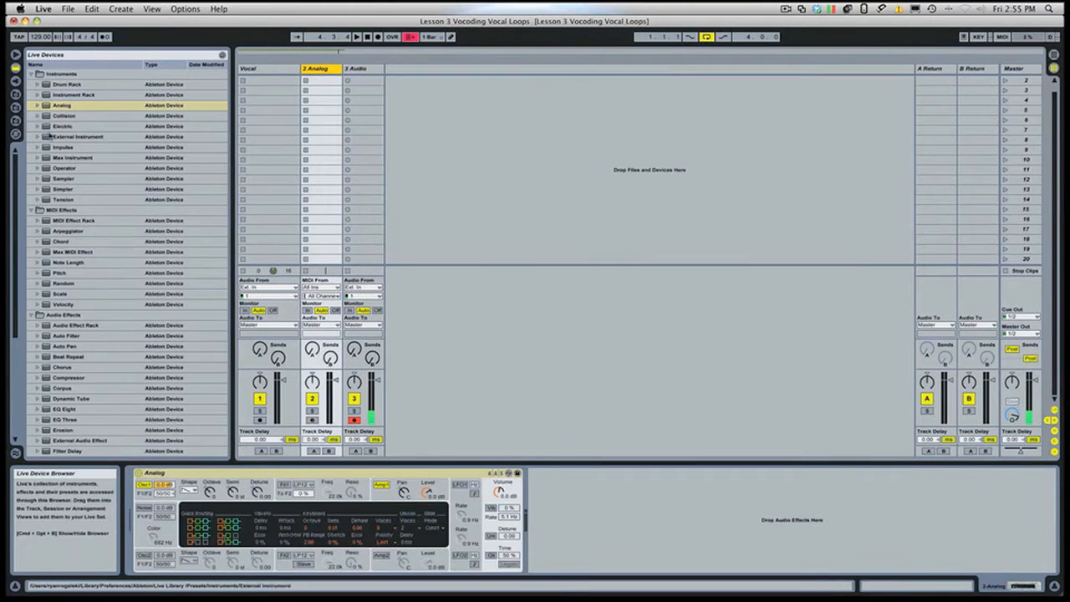
click(27, 104)
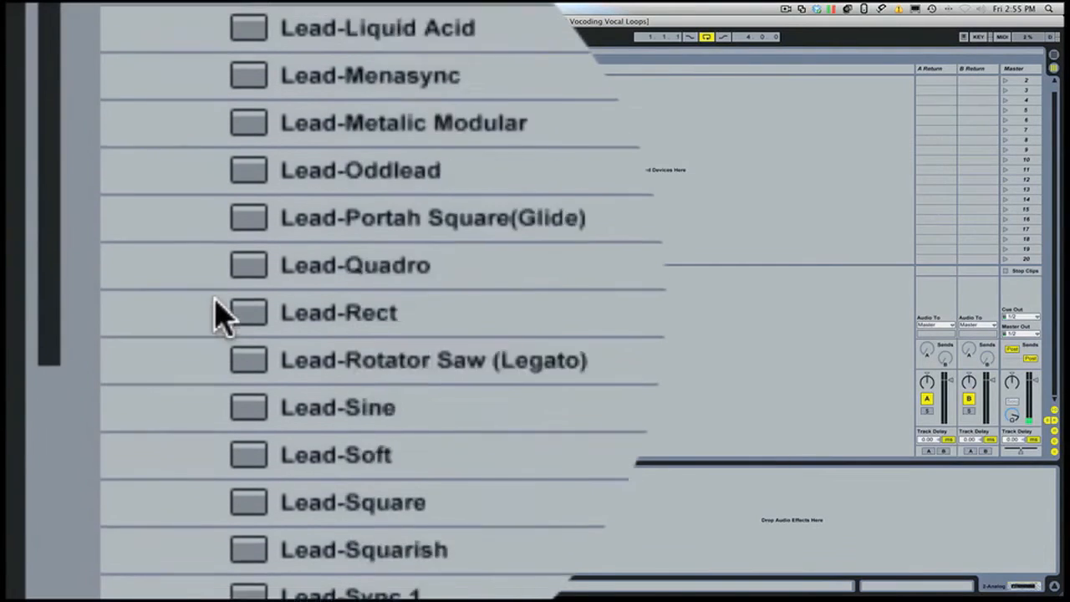
scroll(down, 3)
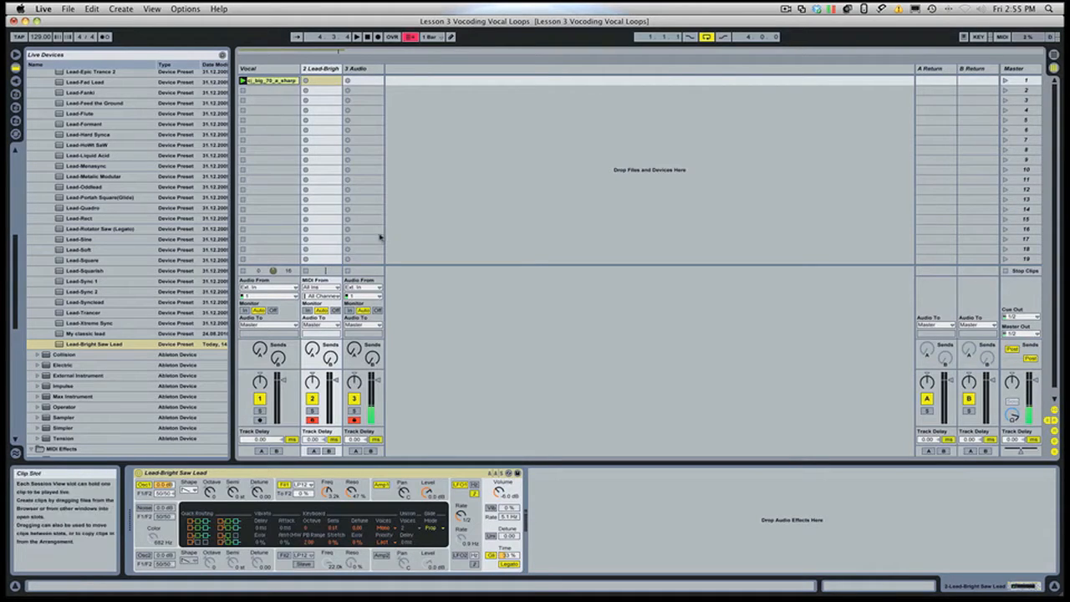
mouse_move(333, 328)
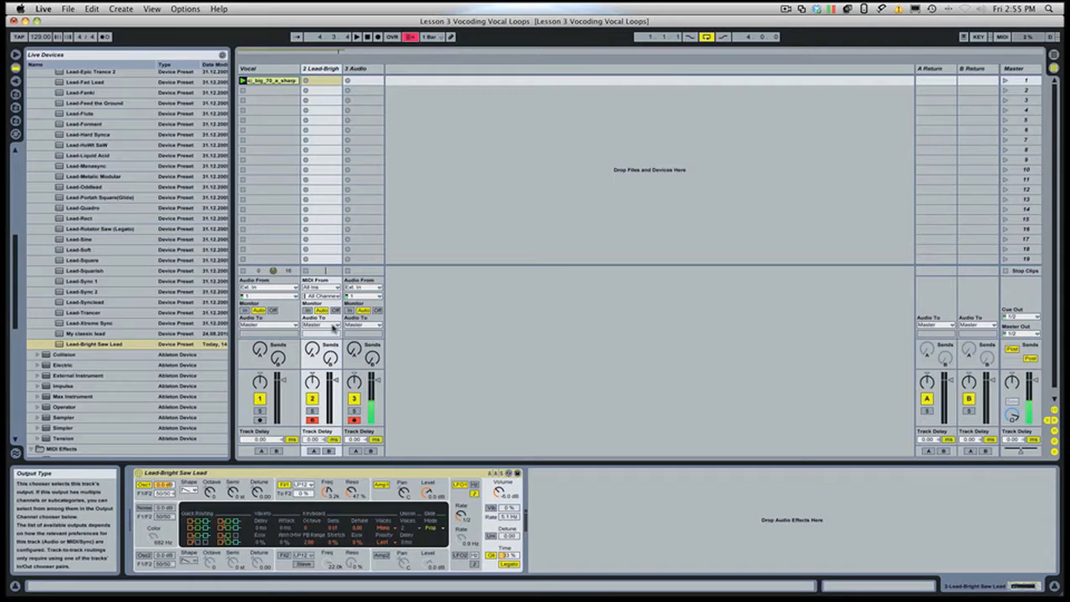
Step: Set the Vocal track's Vocoder carrier to External, fed from 2-Lead-Bright Saw Lead post FX
click(321, 325)
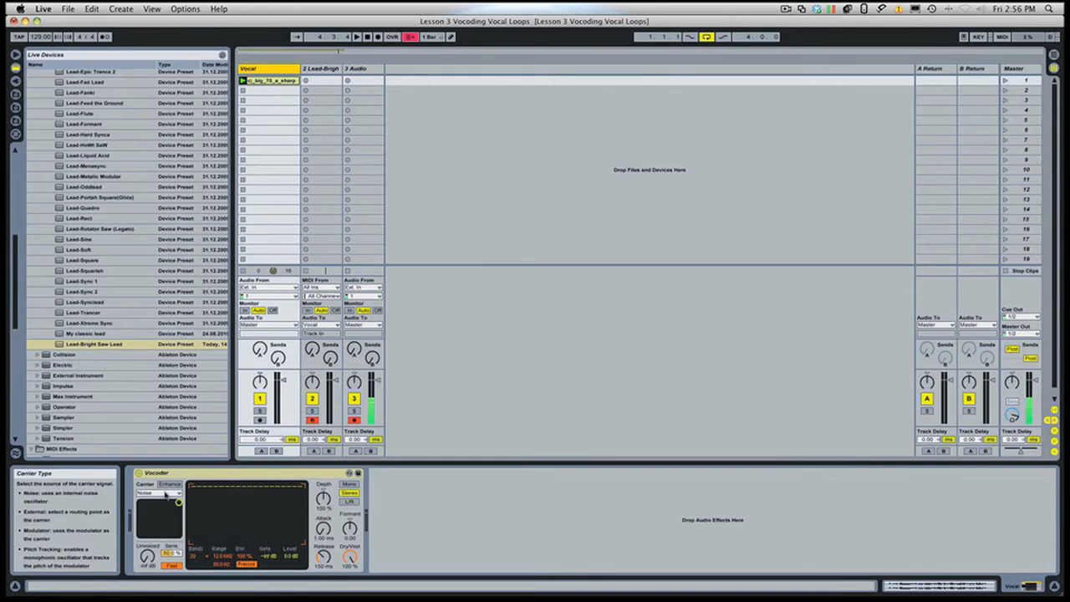
click(159, 508)
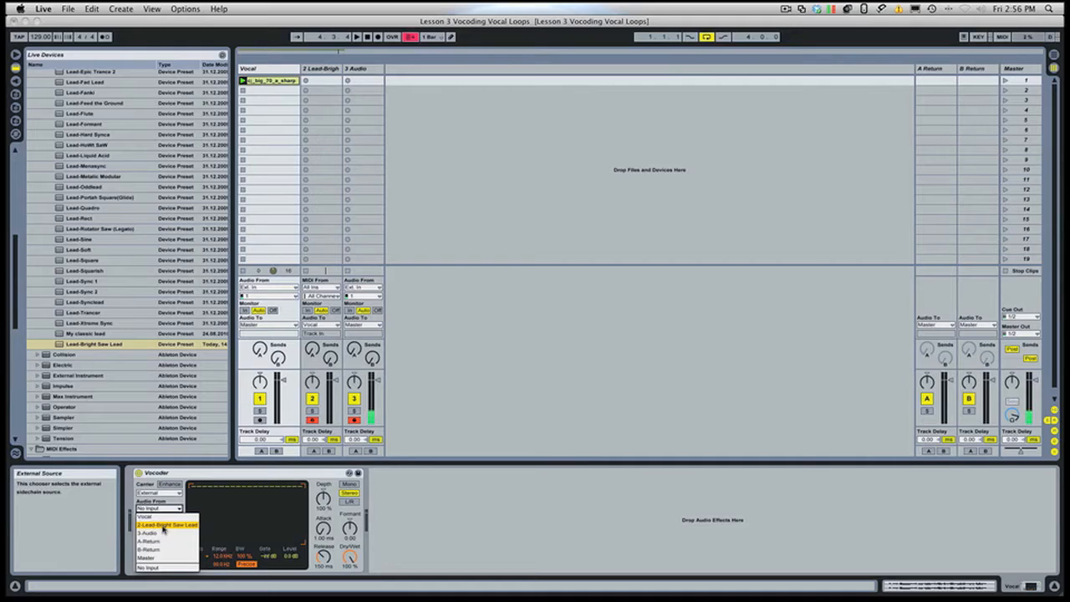
click(167, 525)
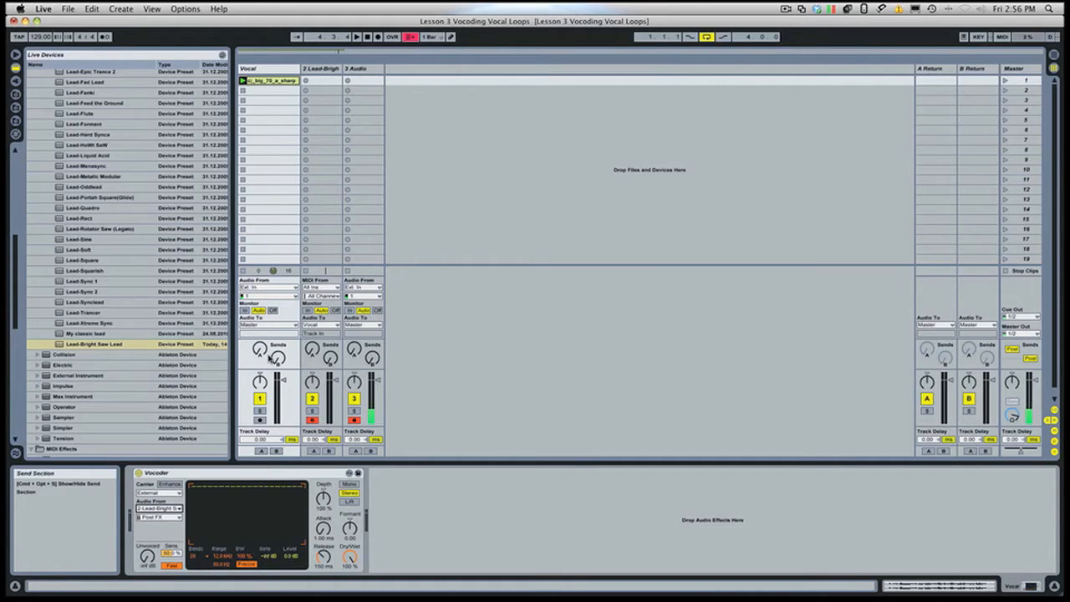
mouse_move(328, 247)
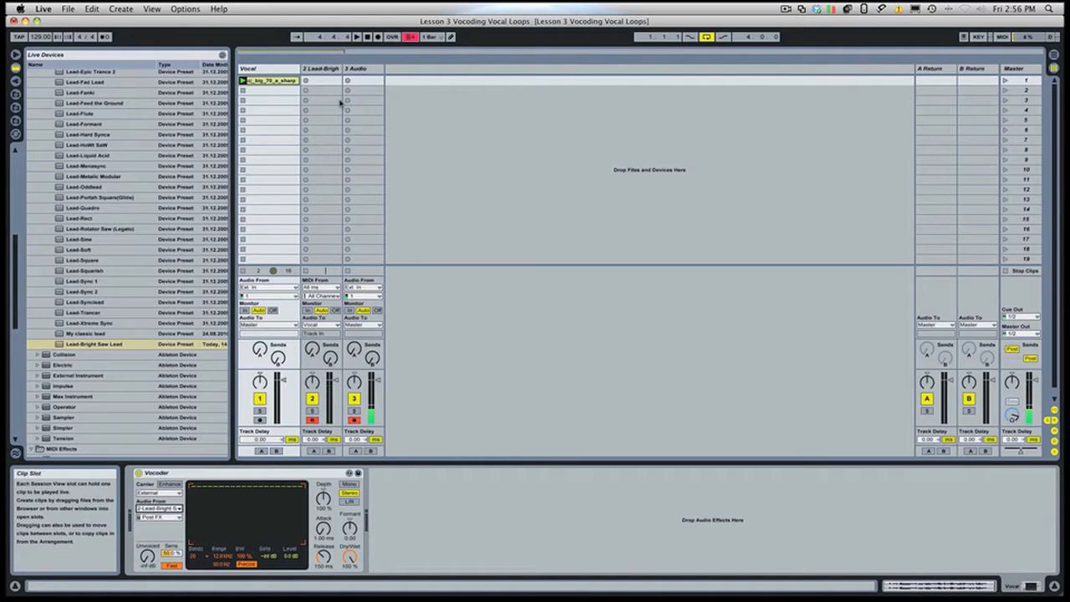
click(321, 68)
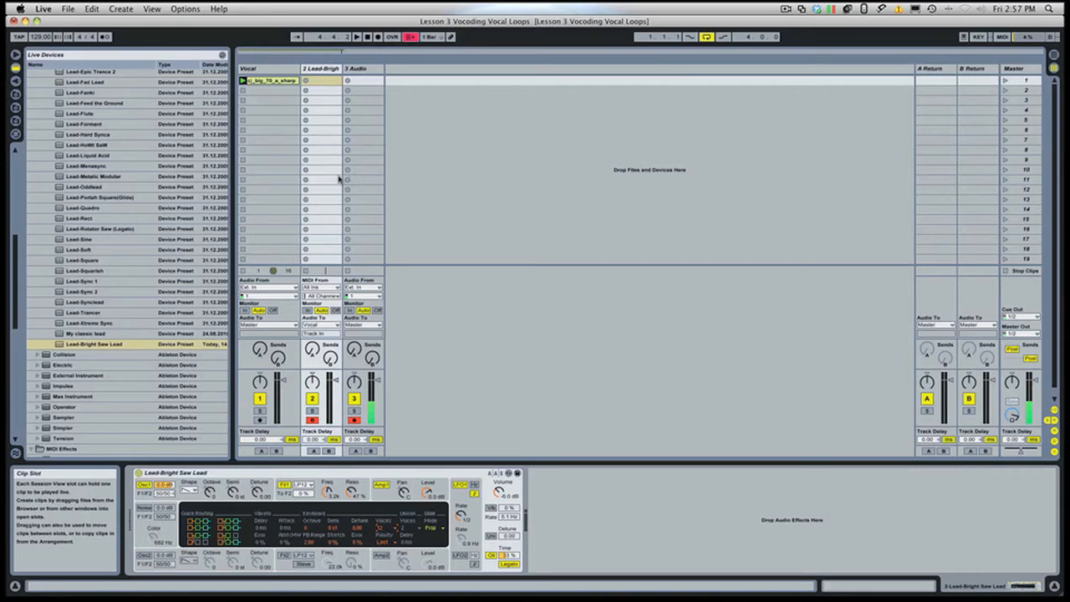
click(321, 67)
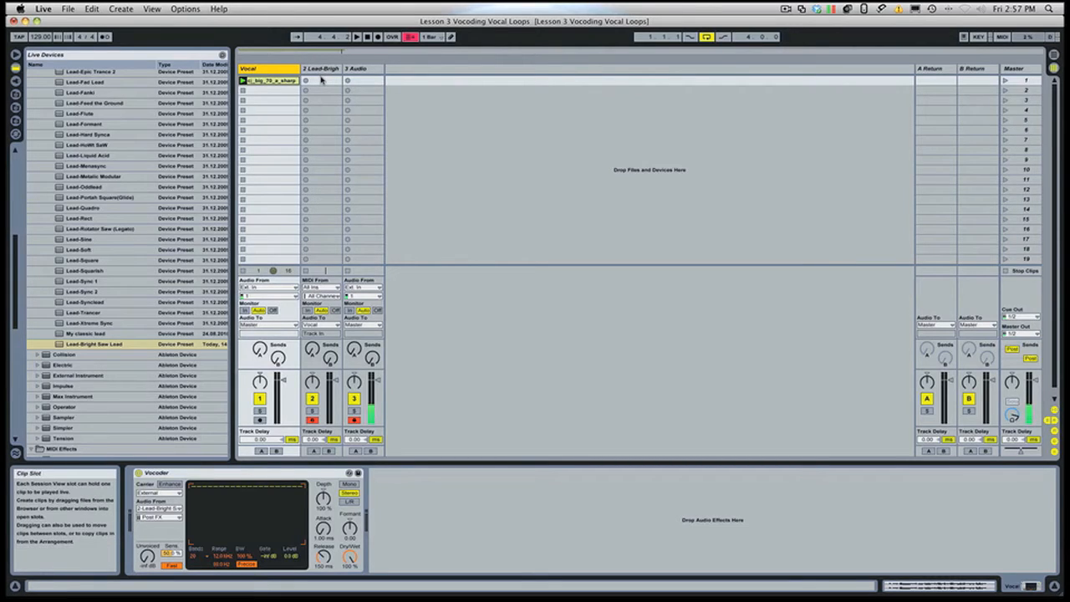
Step: Arm the Lead-Bright synth track so it can be played
click(264, 67)
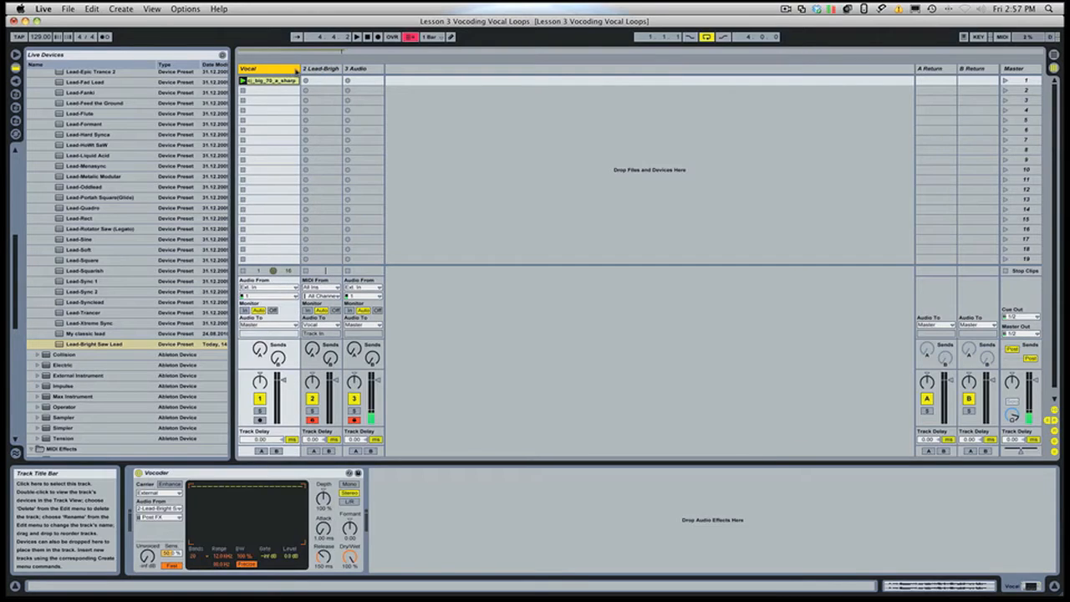
click(321, 69)
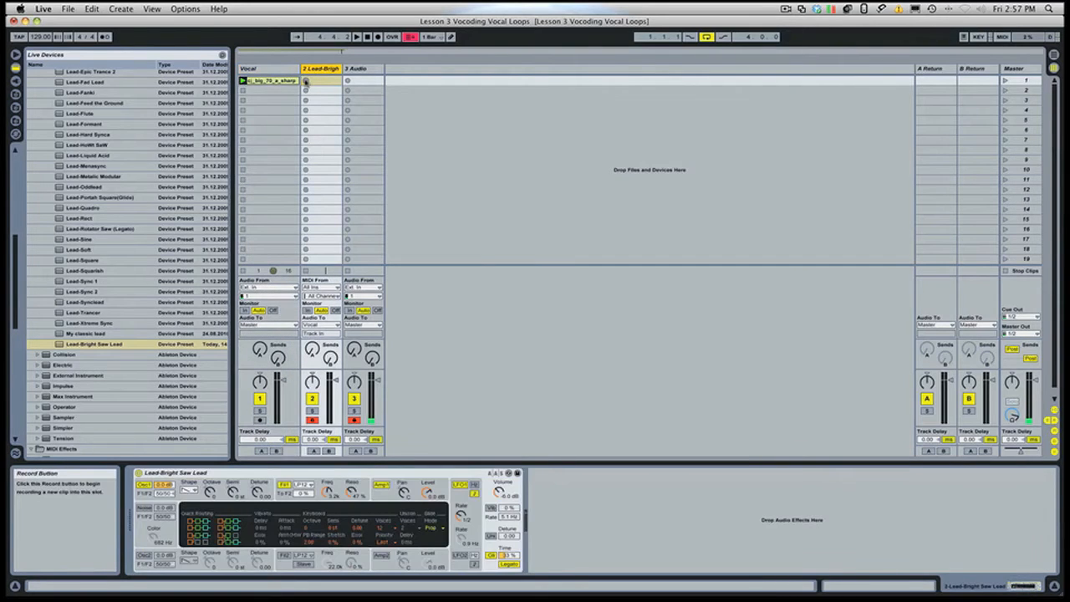
click(321, 80)
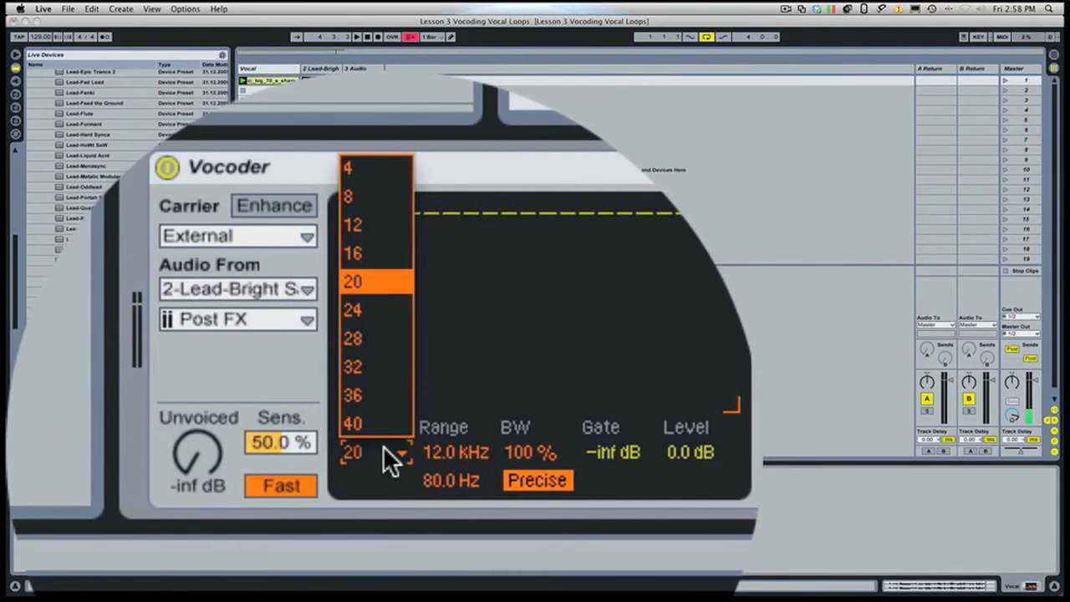
Step: Choose the Vocoder's filter band count from the Bands dropdown
click(352, 280)
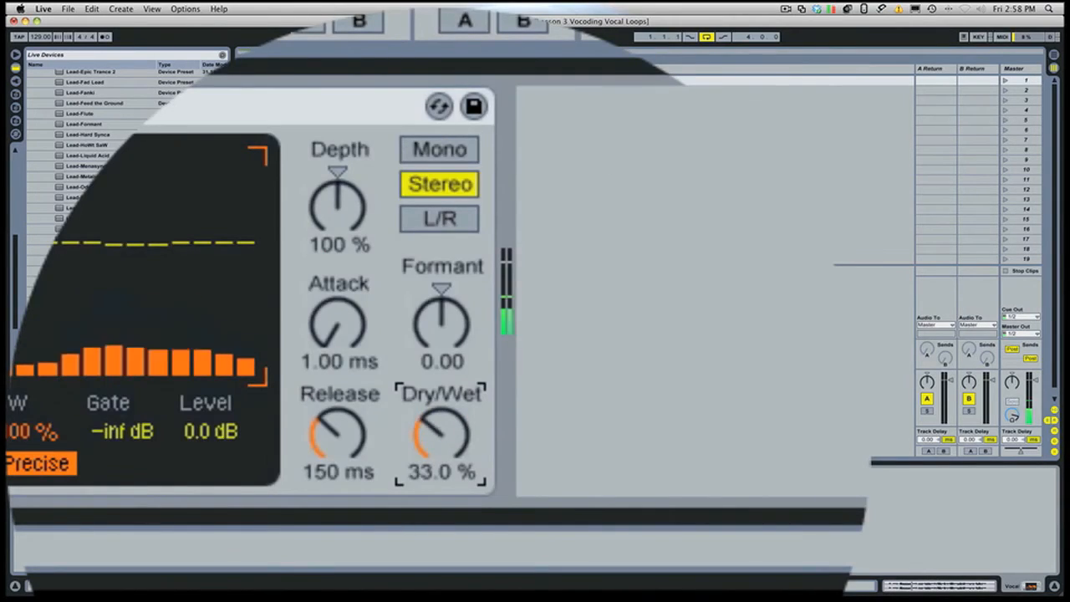
Step: Raise the Vocoder Dry/Wet mix to 100 %
drag(441, 434, 441, 409)
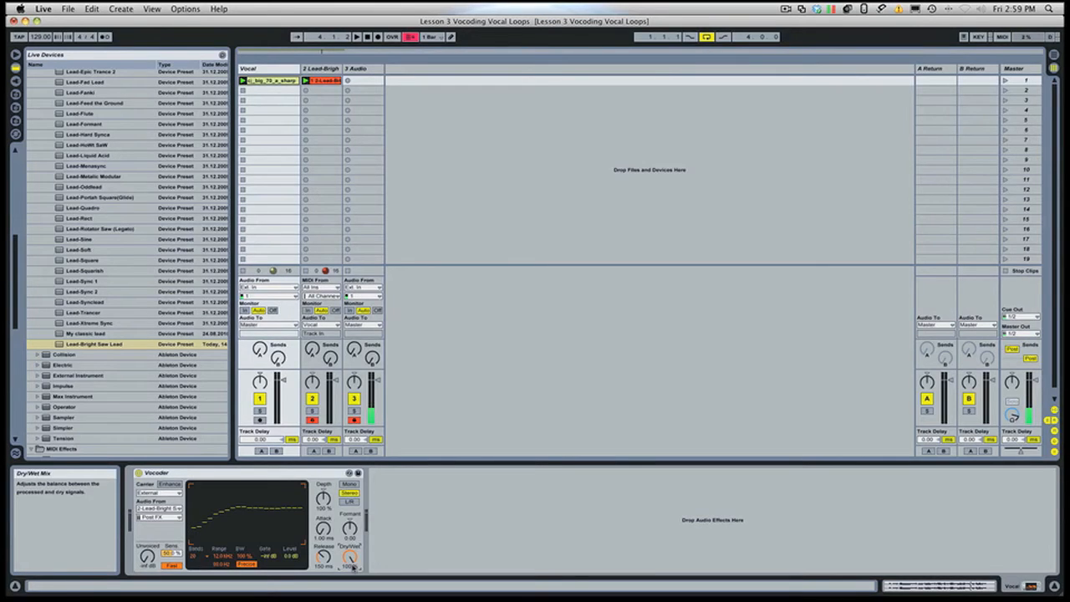
mouse_move(421, 301)
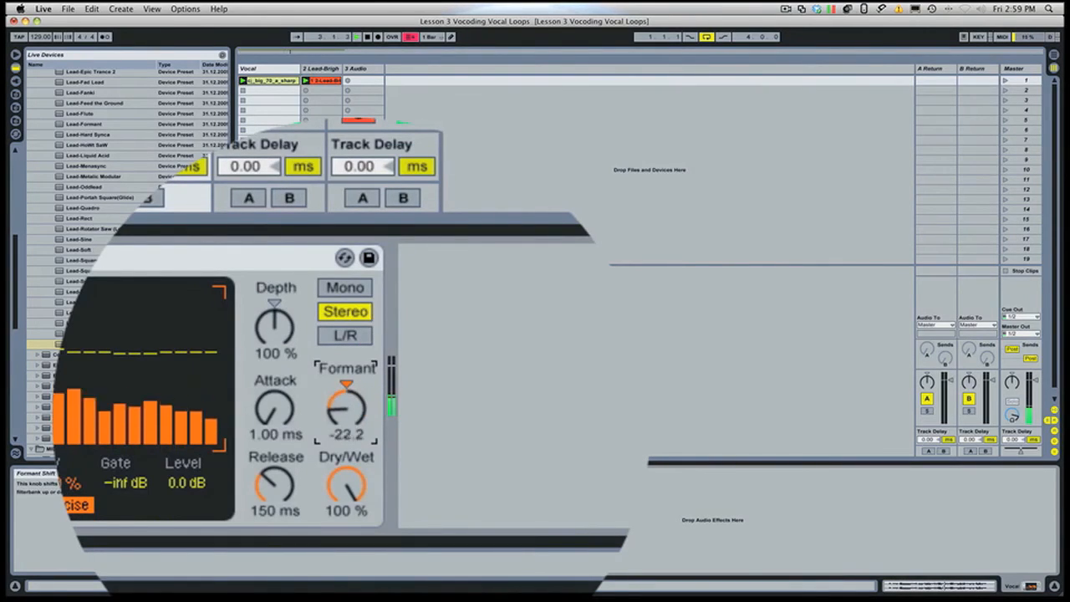
Step: Push the Vocoder formant up to about 34 and toggle Enhance on the carrier
drag(345, 410, 346, 368)
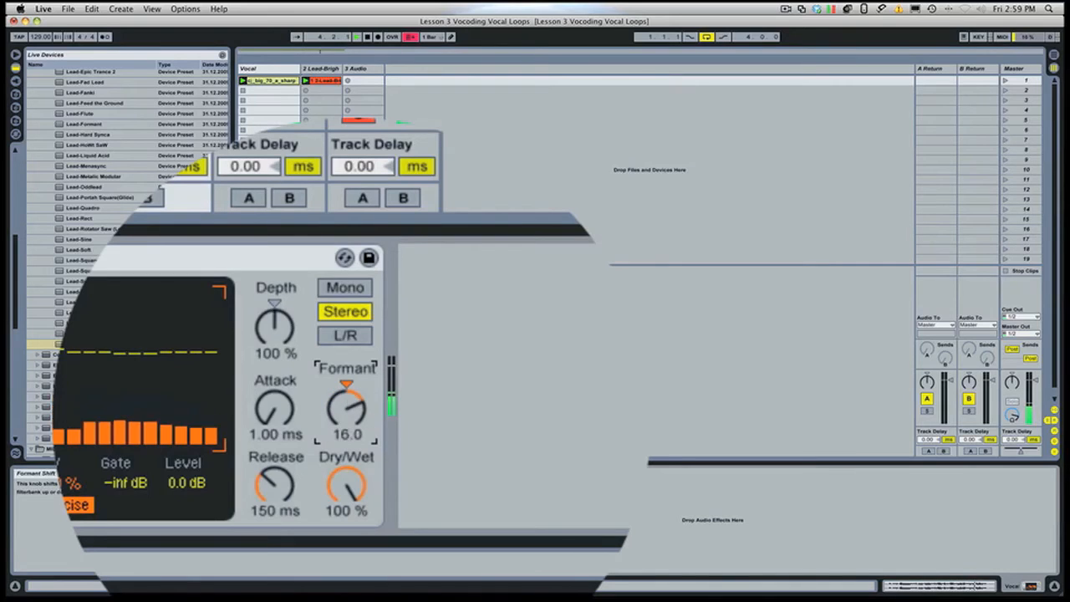
drag(345, 408, 351, 393)
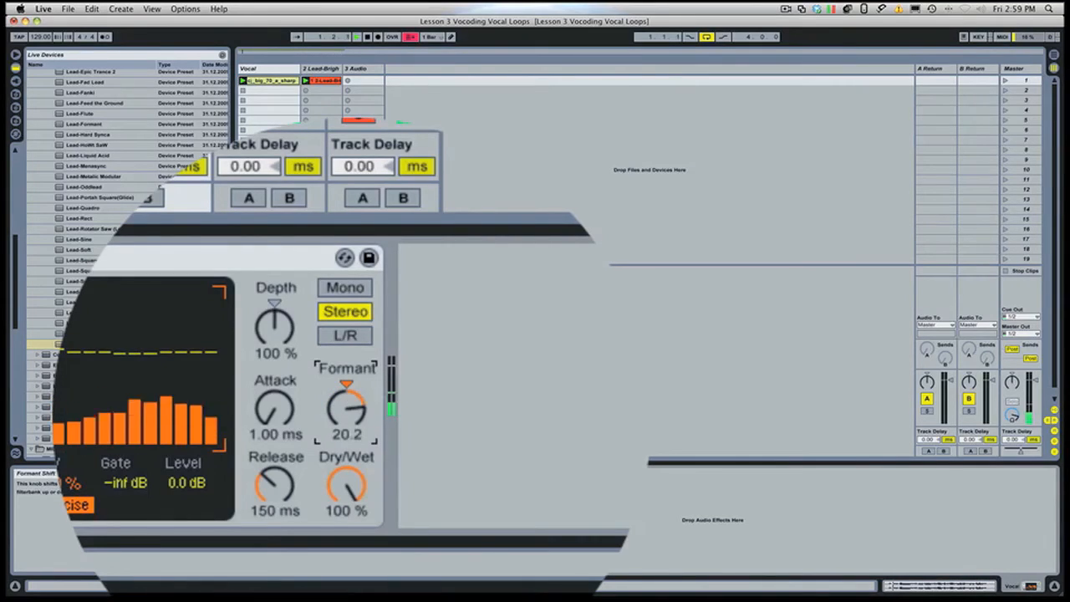
drag(346, 409, 346, 397)
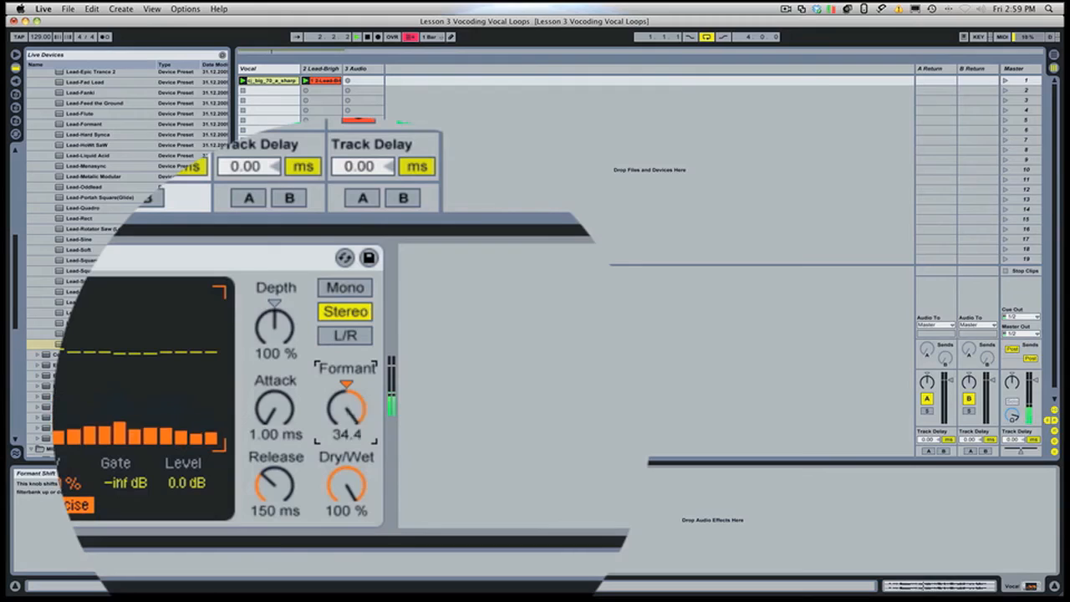
drag(346, 401, 346, 427)
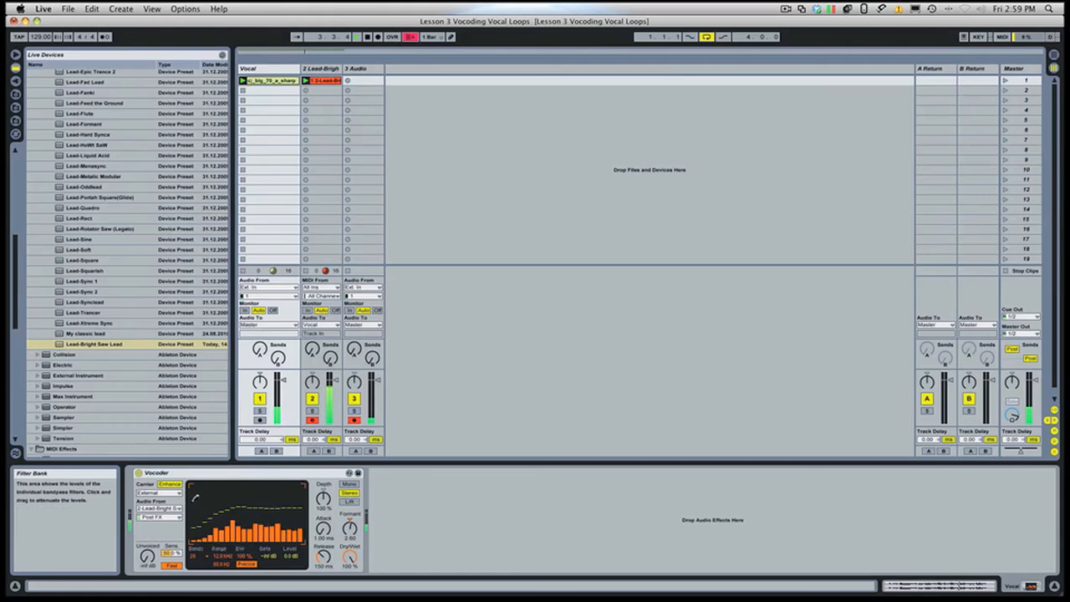
click(171, 485)
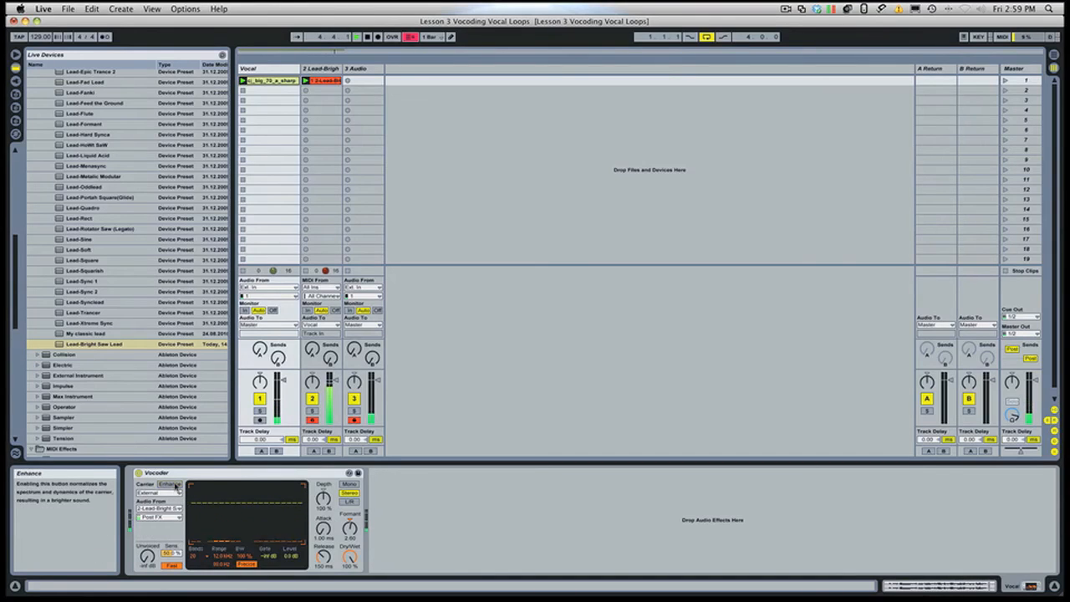